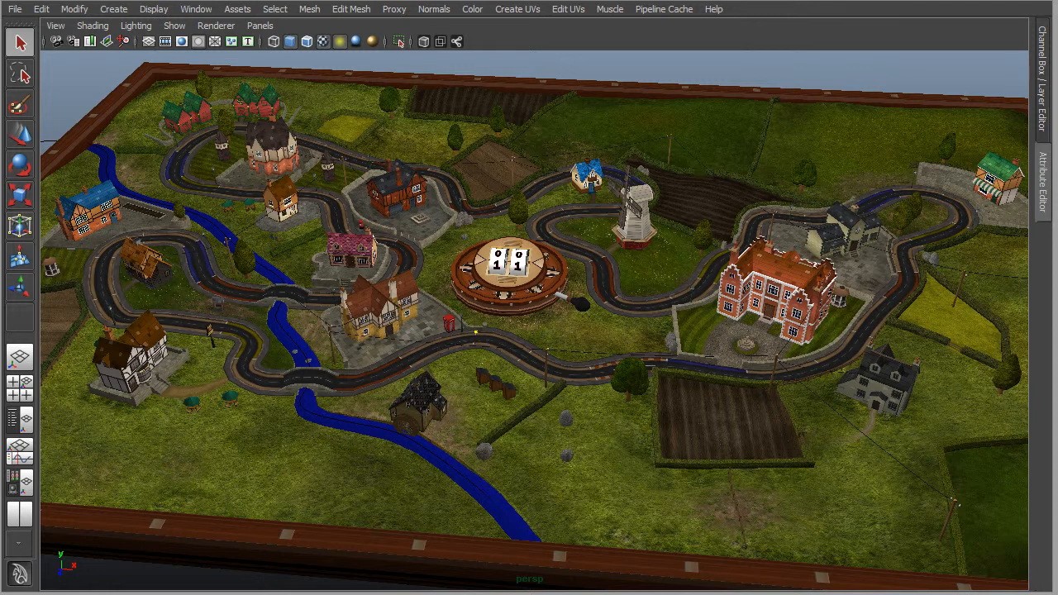
{"action": "mouse_move", "coordinate": [262, 510]}
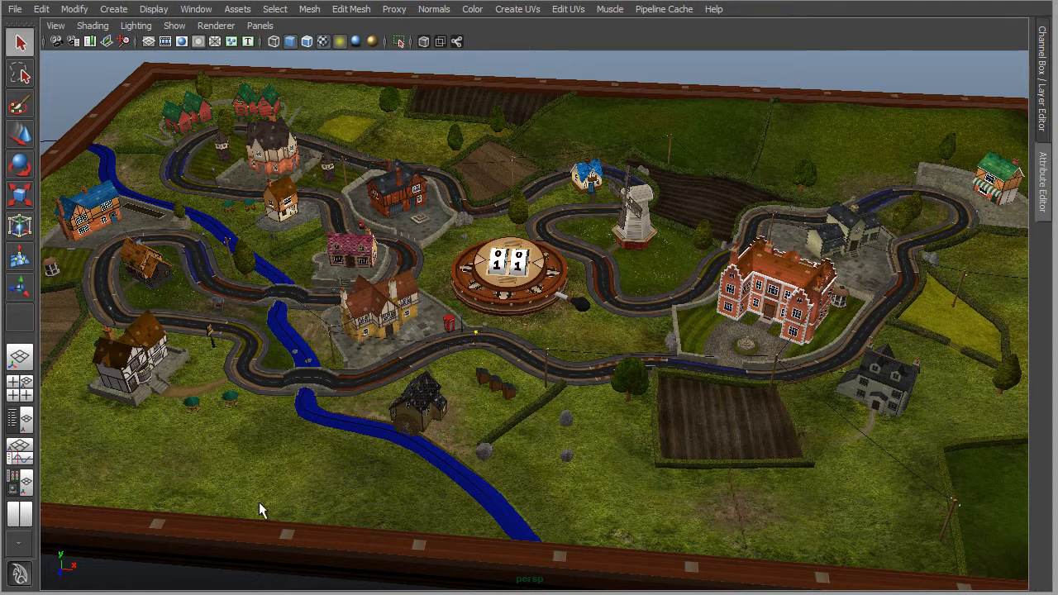
{"action": "mouse_move", "coordinate": [566, 377]}
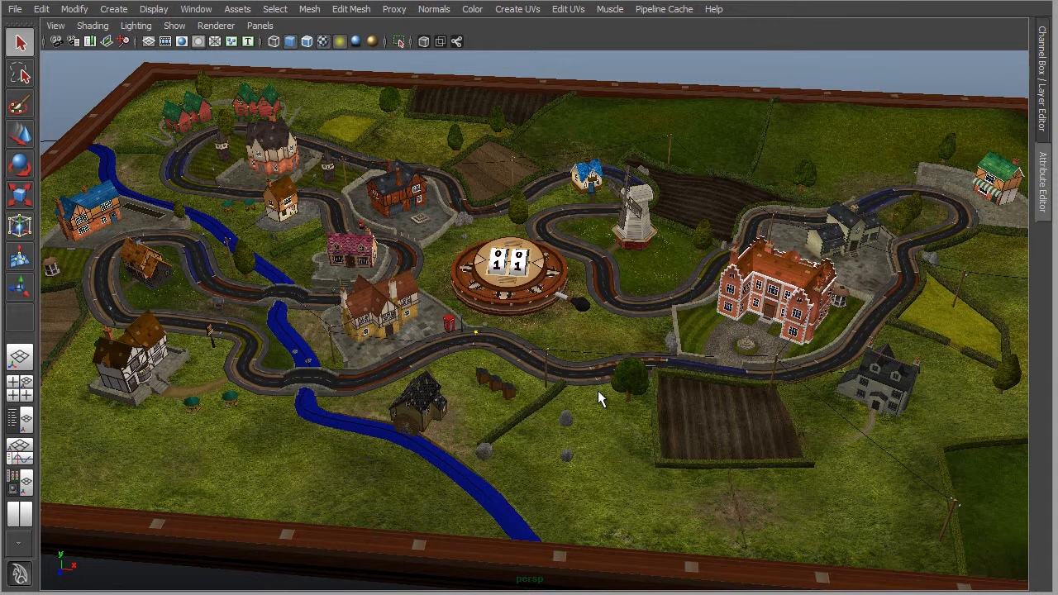
{"action": "mouse_move", "coordinate": [597, 396]}
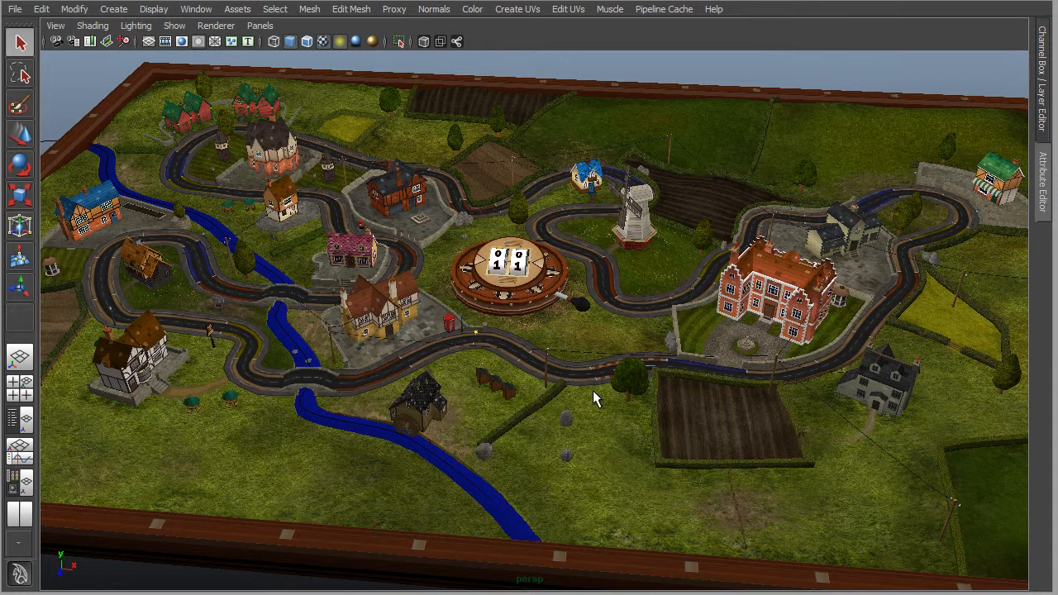
{"action": "mouse_move", "coordinate": [709, 292]}
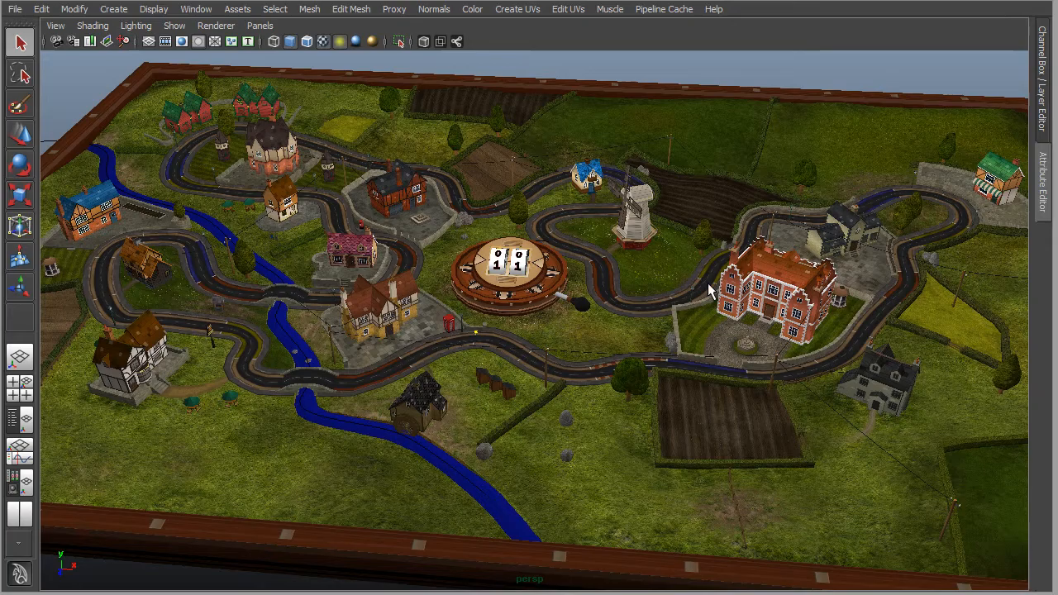
{"action": "mouse_move", "coordinate": [736, 365]}
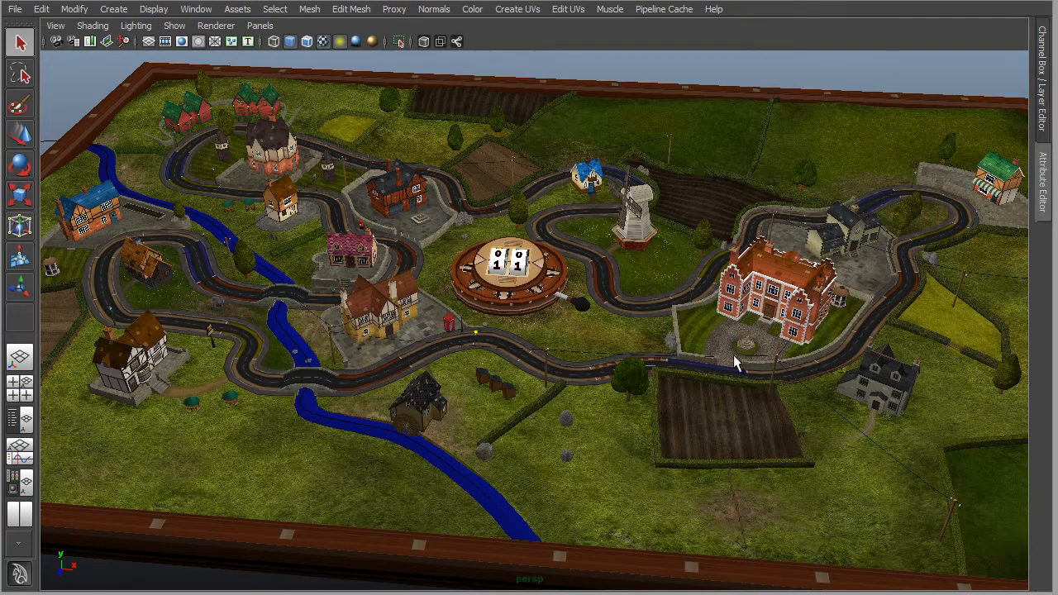
Dolly the perspective camera in toward the clock platform at the town centre.
{"action": "left_click_drag", "start_coordinate": [736, 364], "coordinate": [542, 347]}
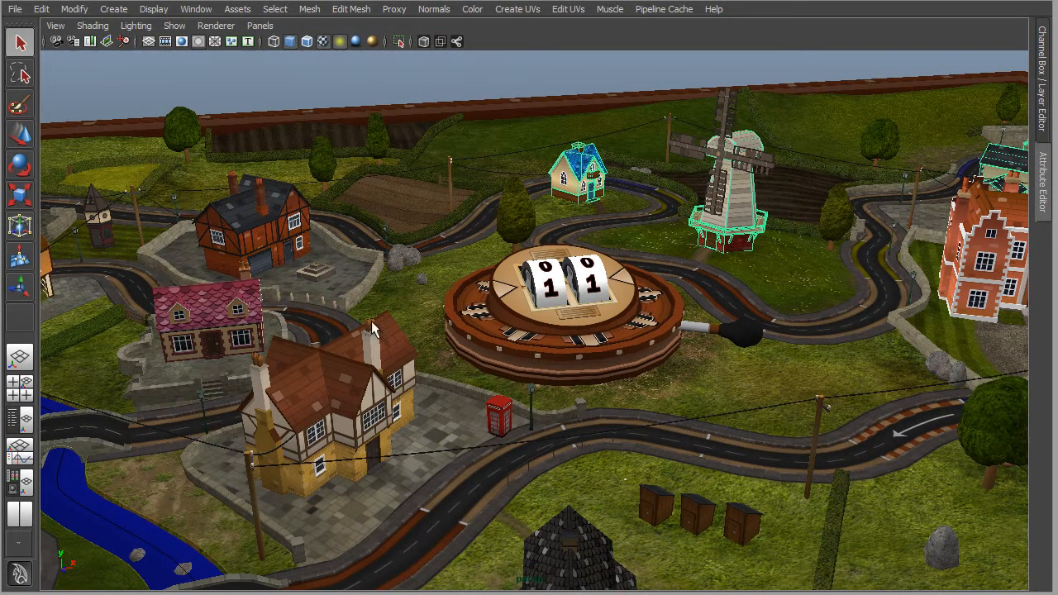
{"action": "mouse_move", "coordinate": [476, 372]}
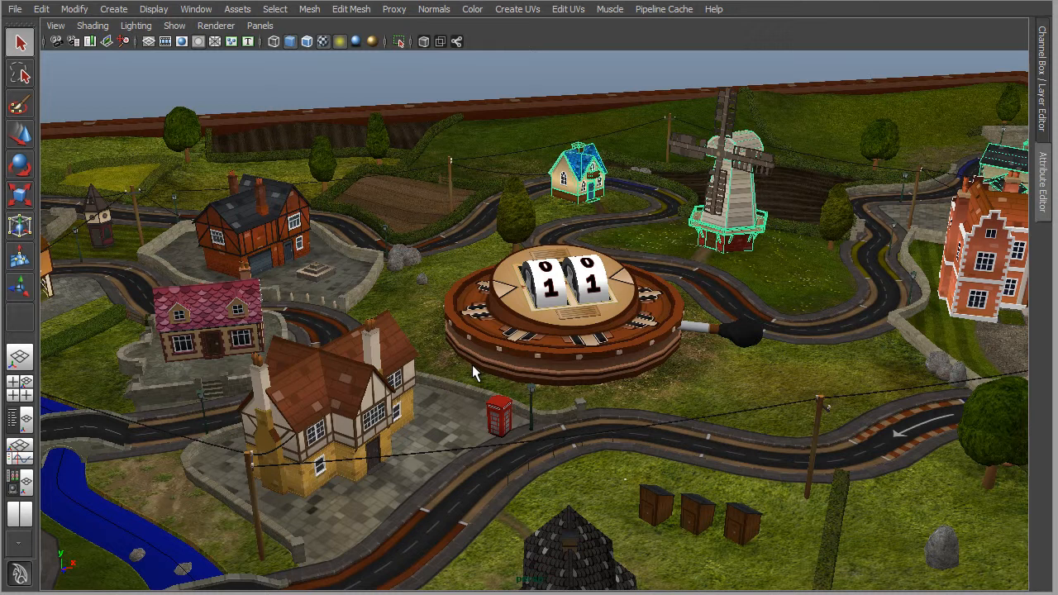
Face the timber-framed house and isolate it with Show > Isolate Select > View Selected.
{"action": "left_click_drag", "start_coordinate": [476, 372], "coordinate": [390, 398]}
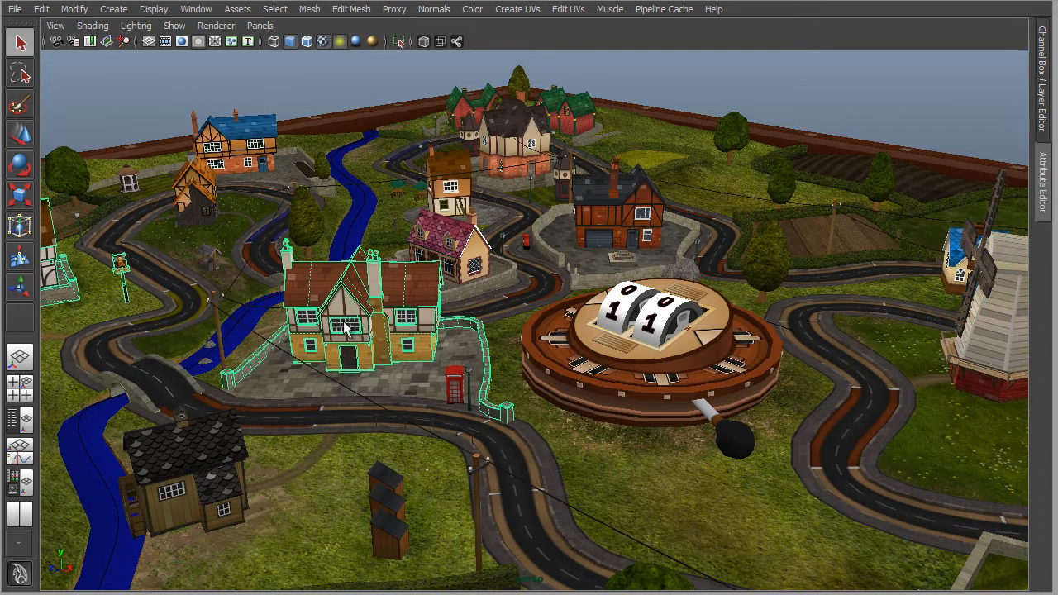
{"action": "mouse_move", "coordinate": [185, 50]}
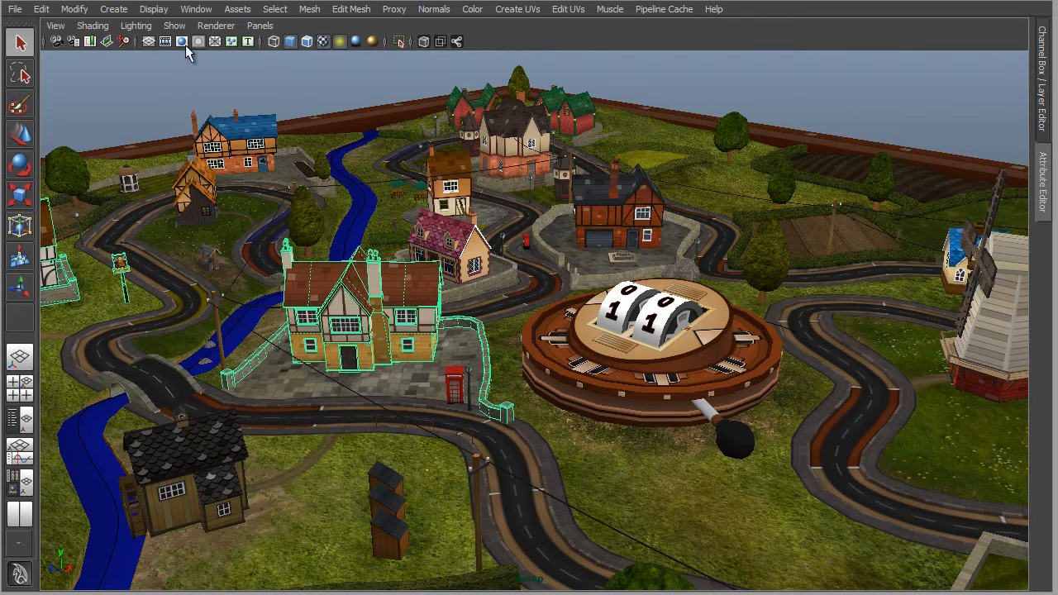
{"action": "left_click", "coordinate": [175, 25]}
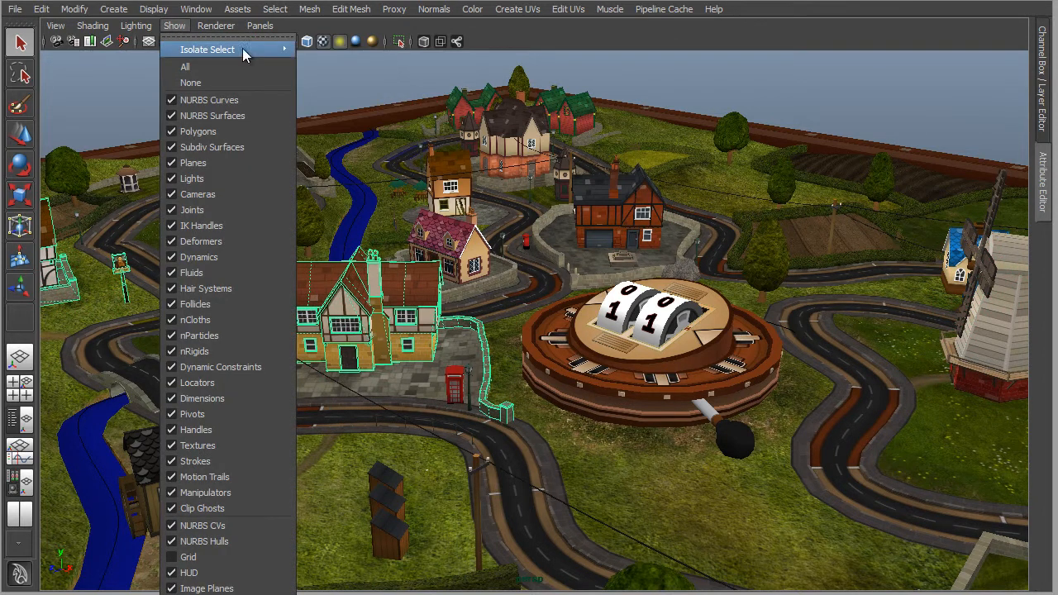
{"action": "left_click", "coordinate": [208, 50]}
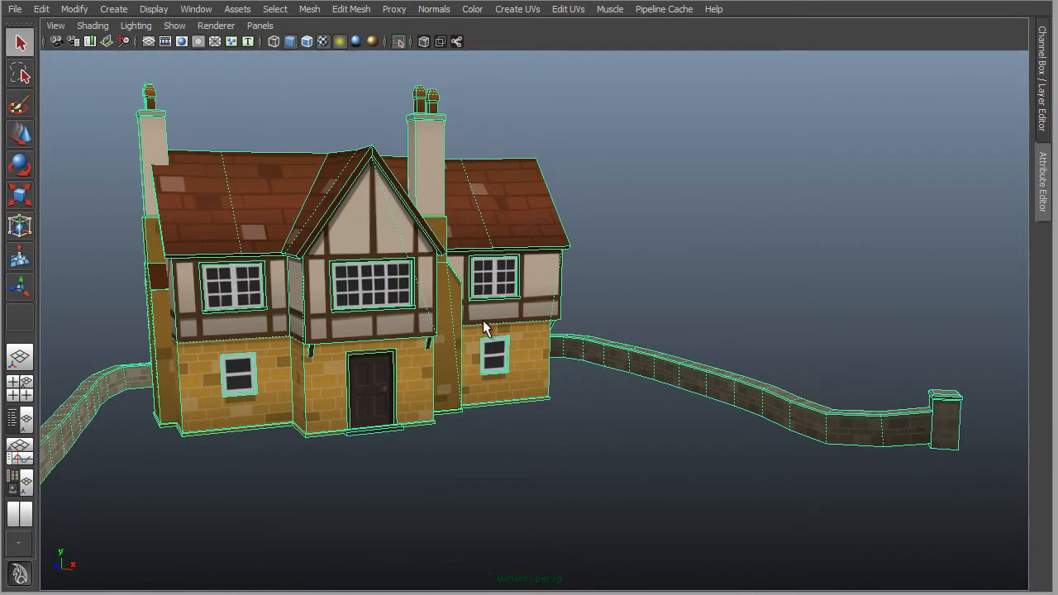
Switch the isolated house to Vertex component mode via its marking menu.
{"action": "right_click", "coordinate": [483, 328]}
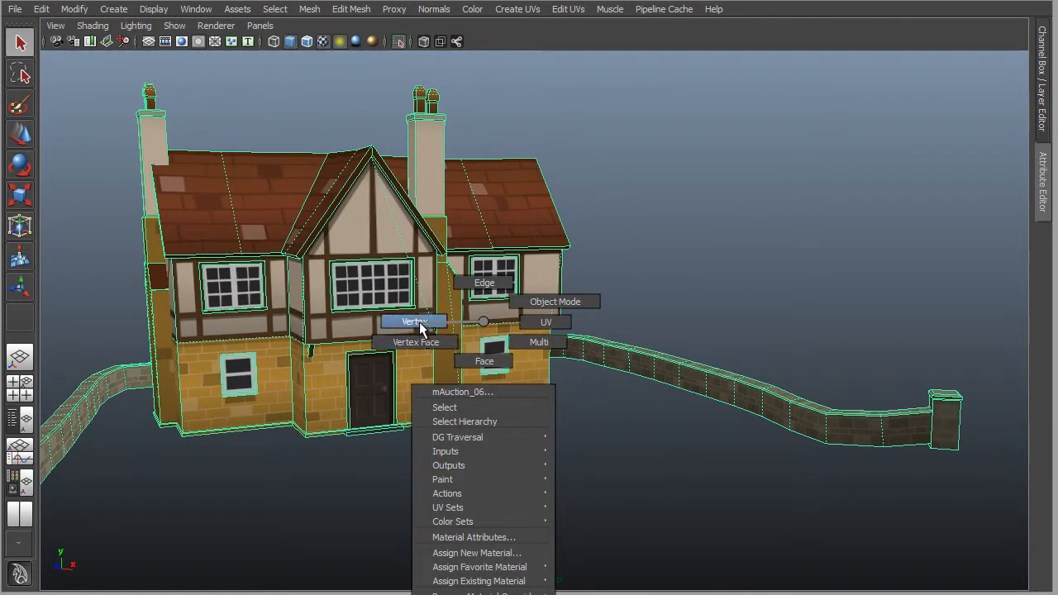
{"action": "left_click", "coordinate": [413, 320]}
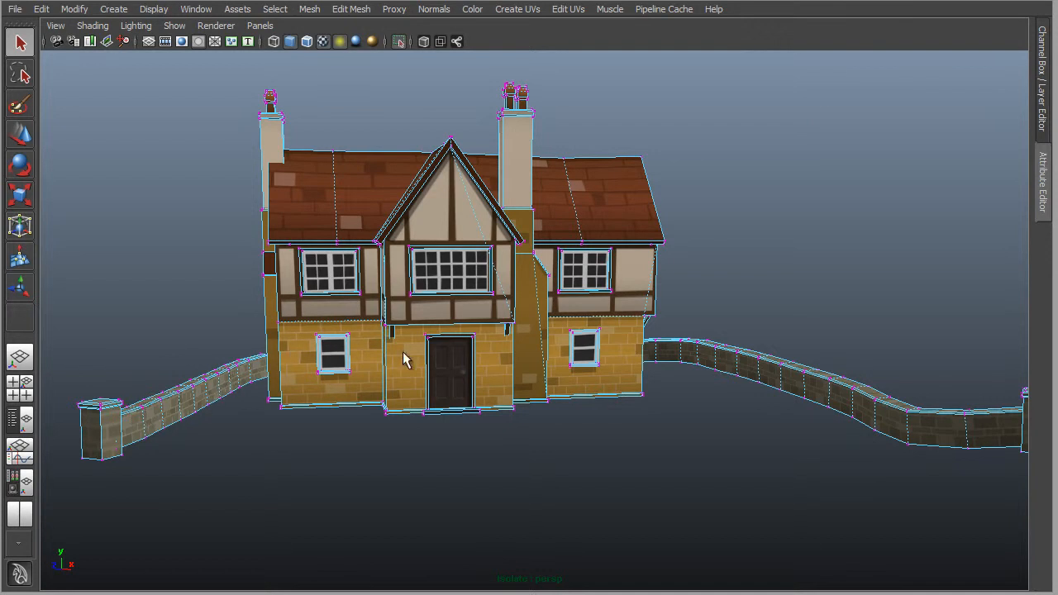
{"action": "mouse_move", "coordinate": [513, 324]}
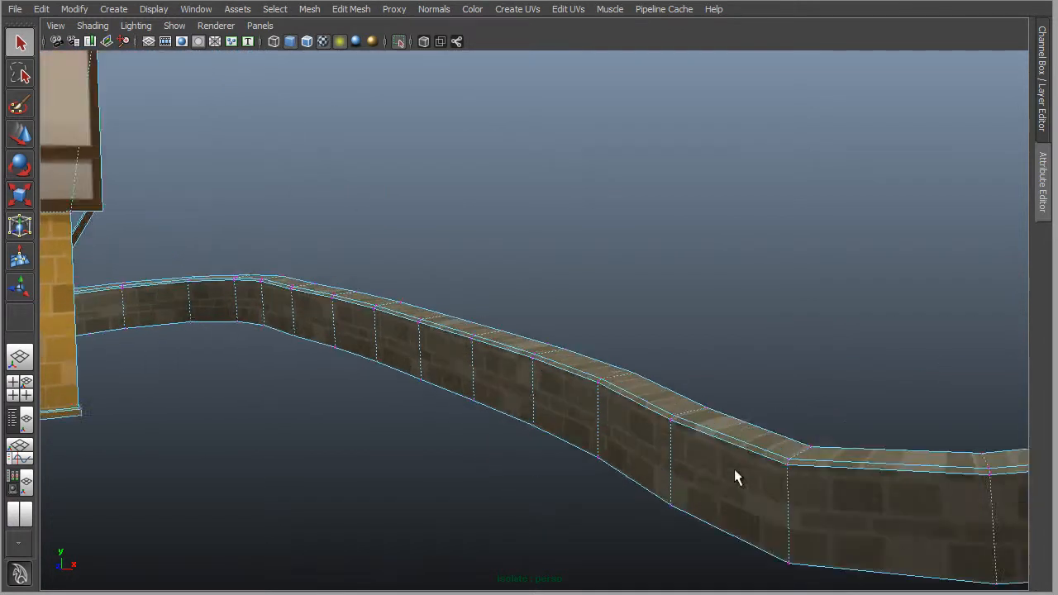
Tumble and dolly along the brick wall's vertices, then frame the house corner and window.
{"action": "left_click_drag", "start_coordinate": [738, 477], "coordinate": [536, 417]}
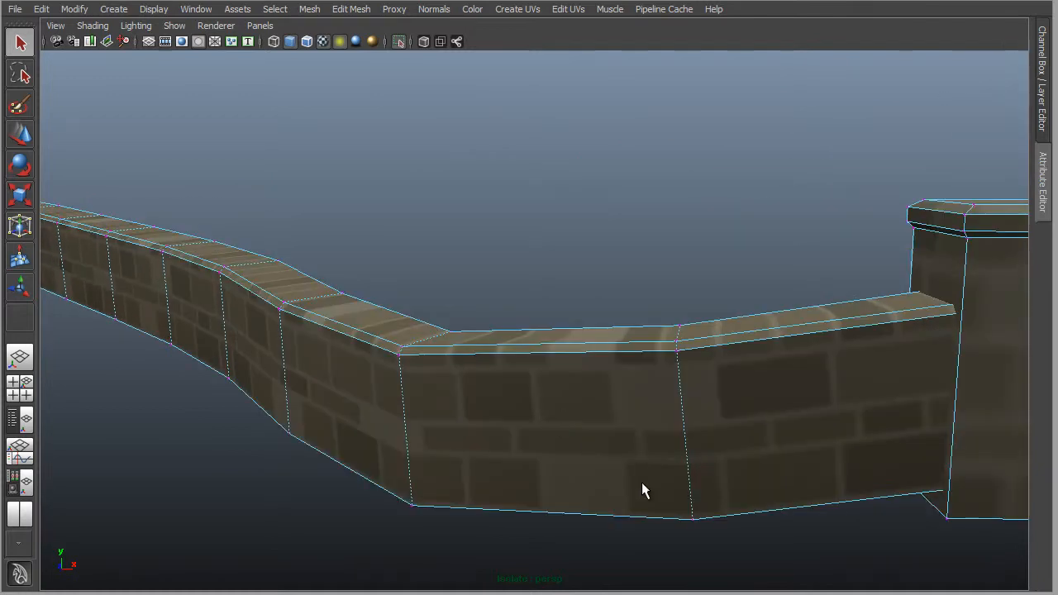
{"action": "left_click_drag", "start_coordinate": [645, 489], "coordinate": [501, 449]}
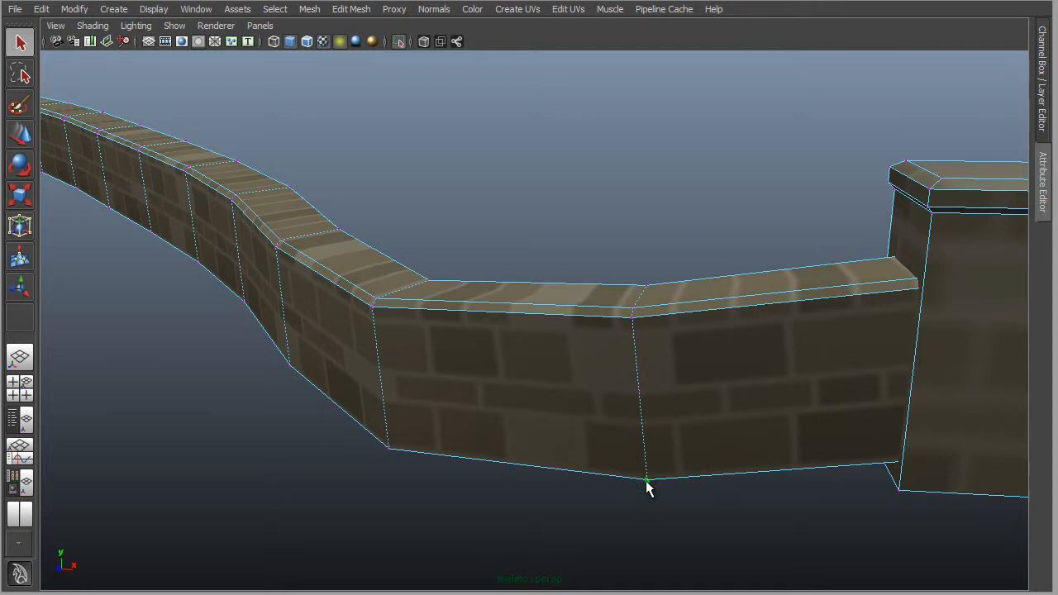
{"action": "mouse_move", "coordinate": [645, 496]}
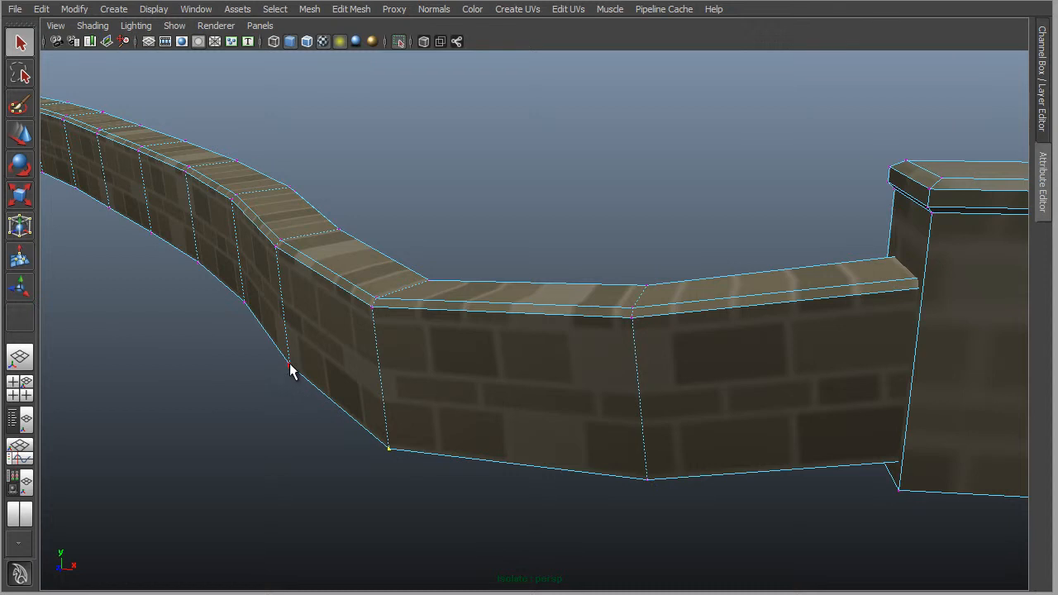
{"action": "left_click_drag", "start_coordinate": [289, 370], "coordinate": [314, 305]}
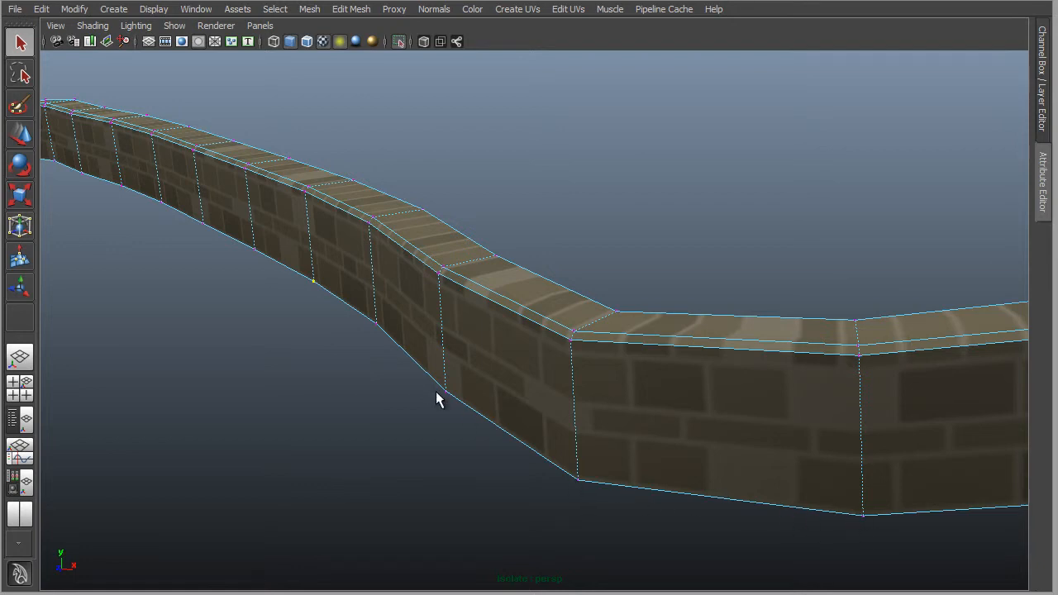
{"action": "mouse_move", "coordinate": [521, 398]}
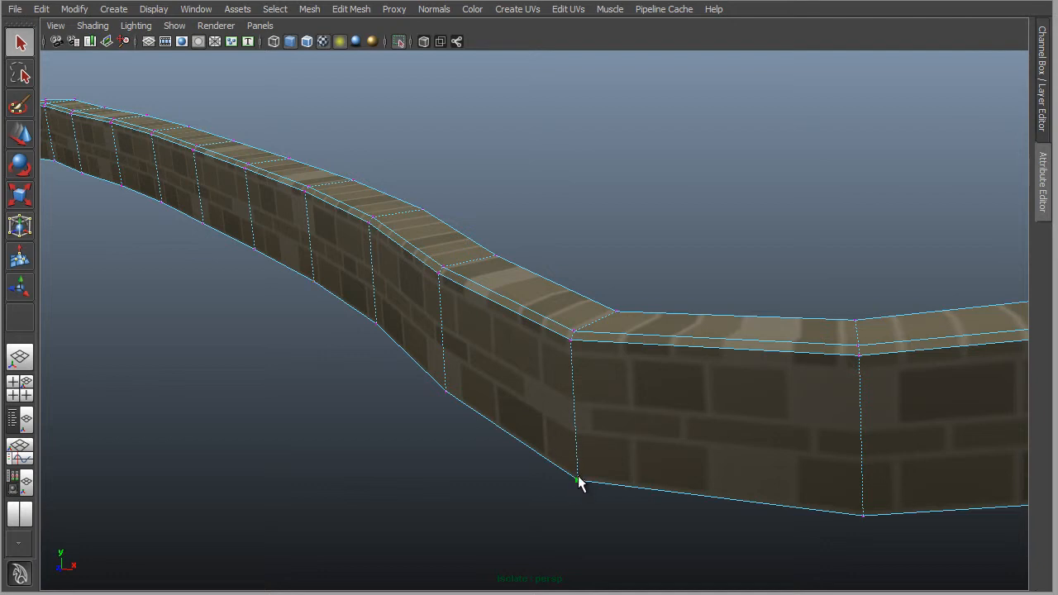
{"action": "mouse_move", "coordinate": [554, 487]}
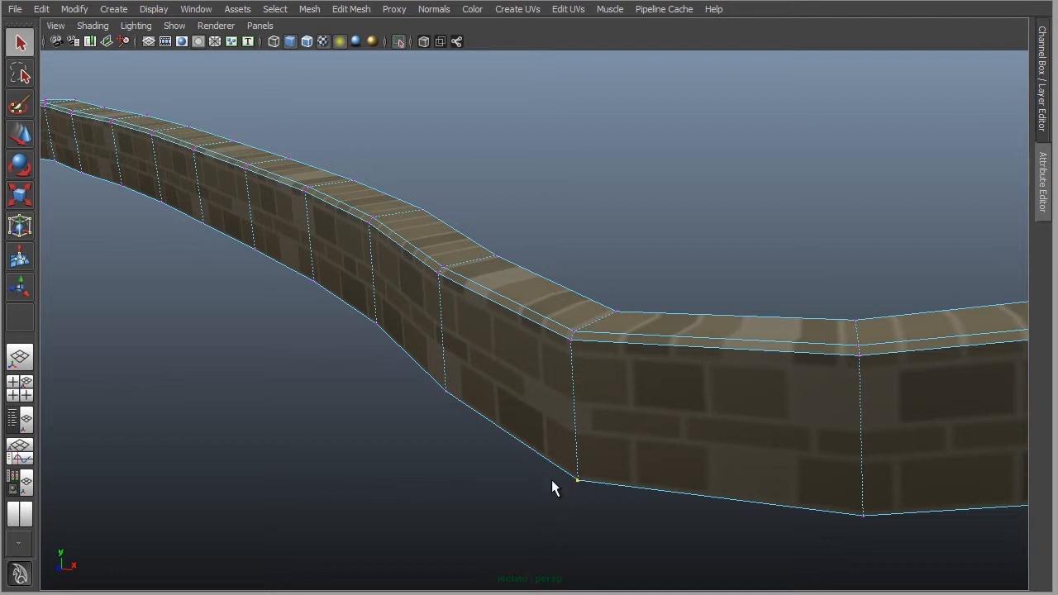
{"action": "mouse_move", "coordinate": [522, 485]}
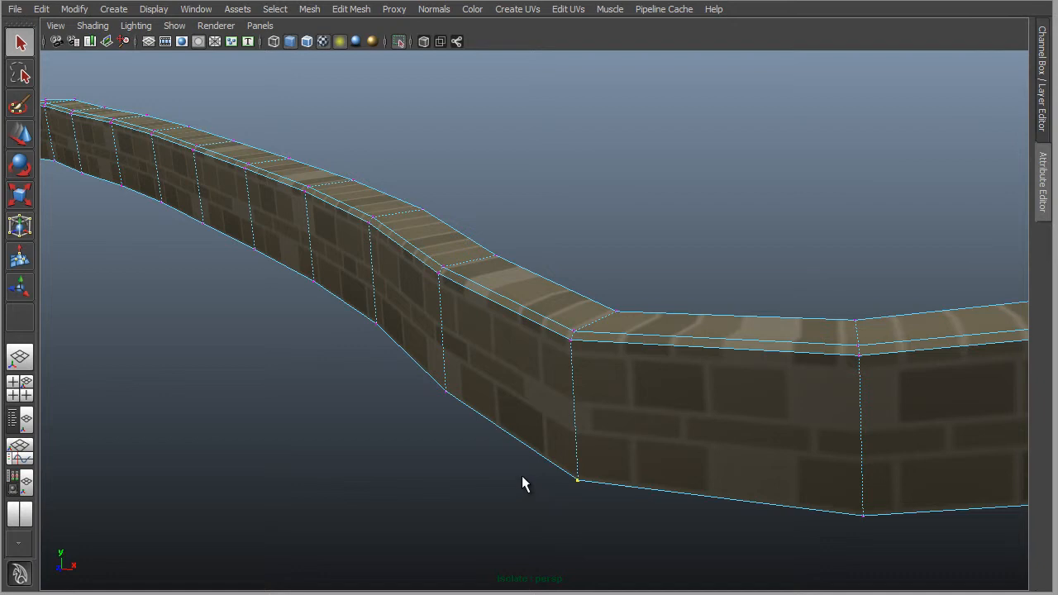
{"action": "left_click_drag", "start_coordinate": [526, 483], "coordinate": [397, 453]}
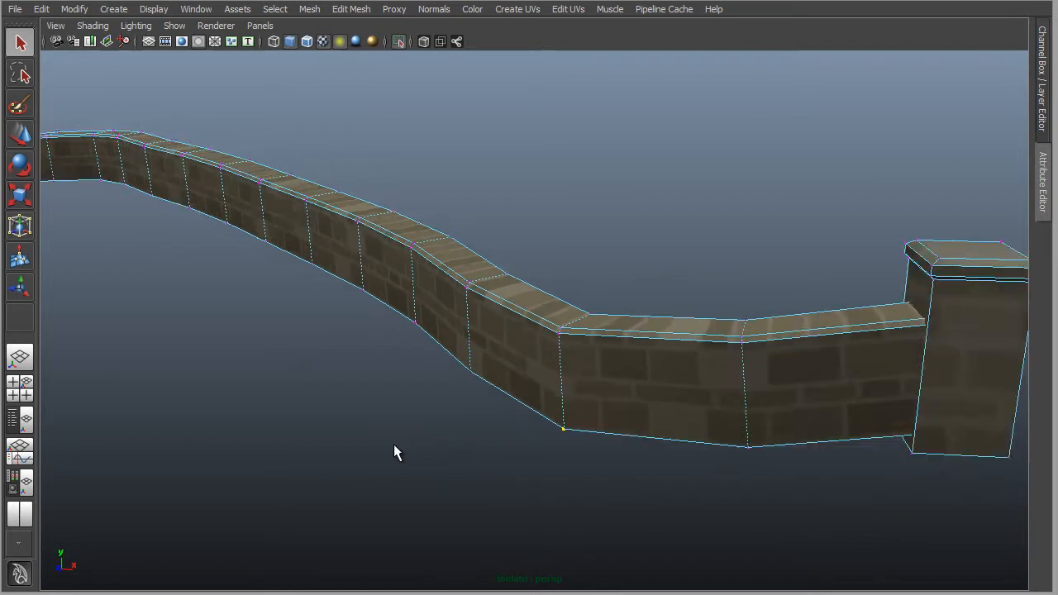
{"action": "left_click_drag", "start_coordinate": [397, 454], "coordinate": [592, 405]}
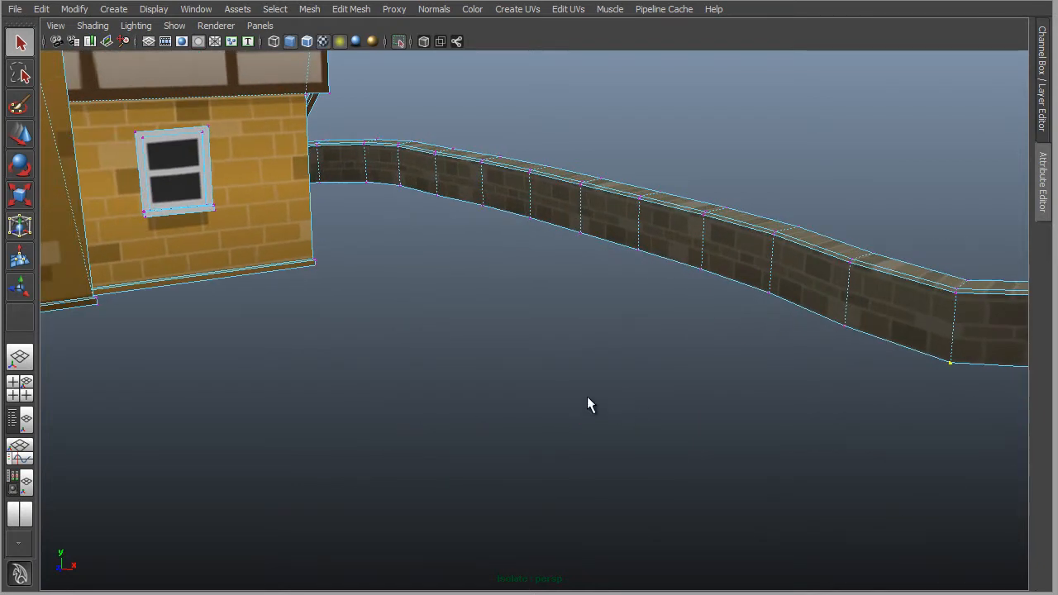
{"action": "left_click_drag", "start_coordinate": [592, 403], "coordinate": [390, 355]}
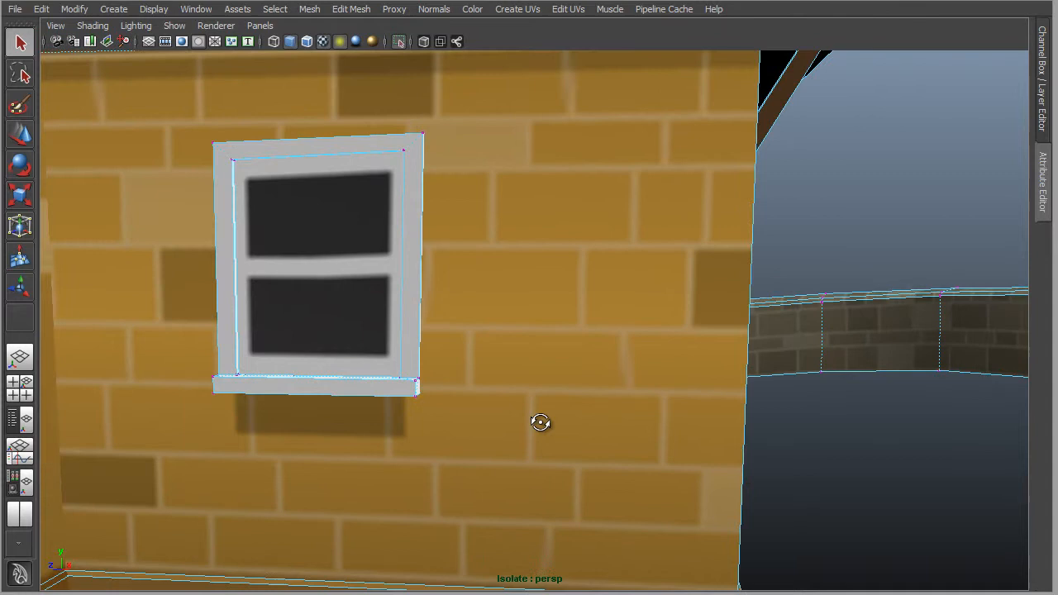
Orbit from the window sill past the brick corner and close in on the stone garden wall.
{"action": "left_click_drag", "start_coordinate": [539, 424], "coordinate": [476, 414]}
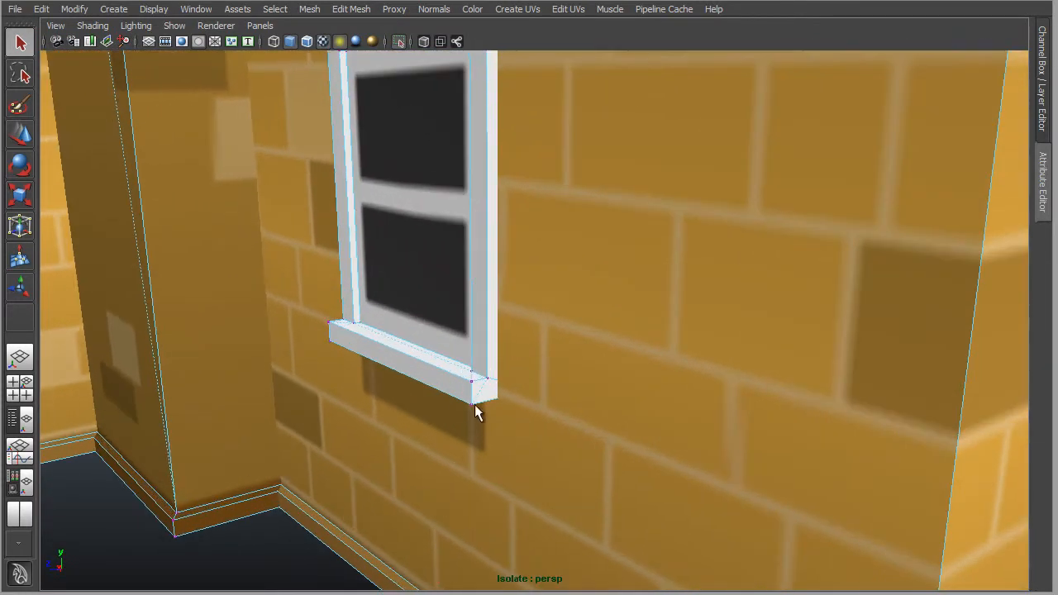
{"action": "mouse_move", "coordinate": [347, 367]}
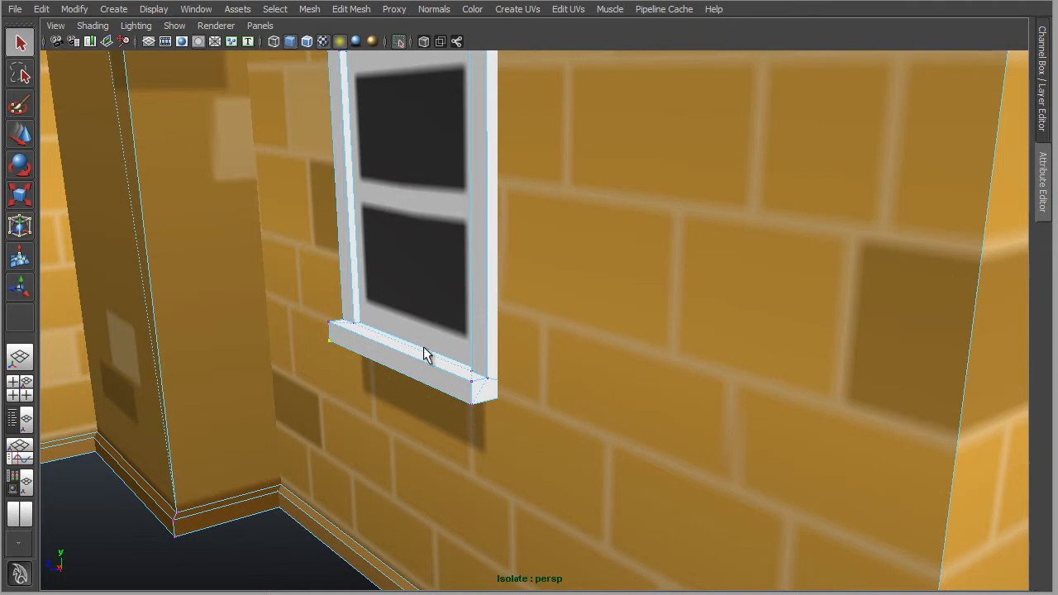
{"action": "mouse_move", "coordinate": [439, 434]}
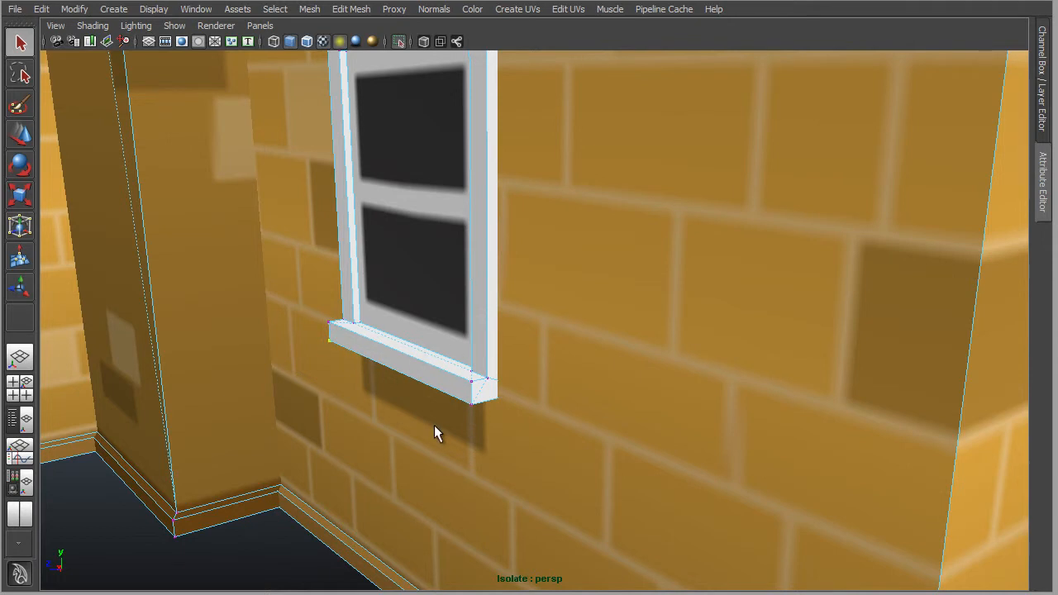
{"action": "left_click_drag", "start_coordinate": [439, 434], "coordinate": [533, 367]}
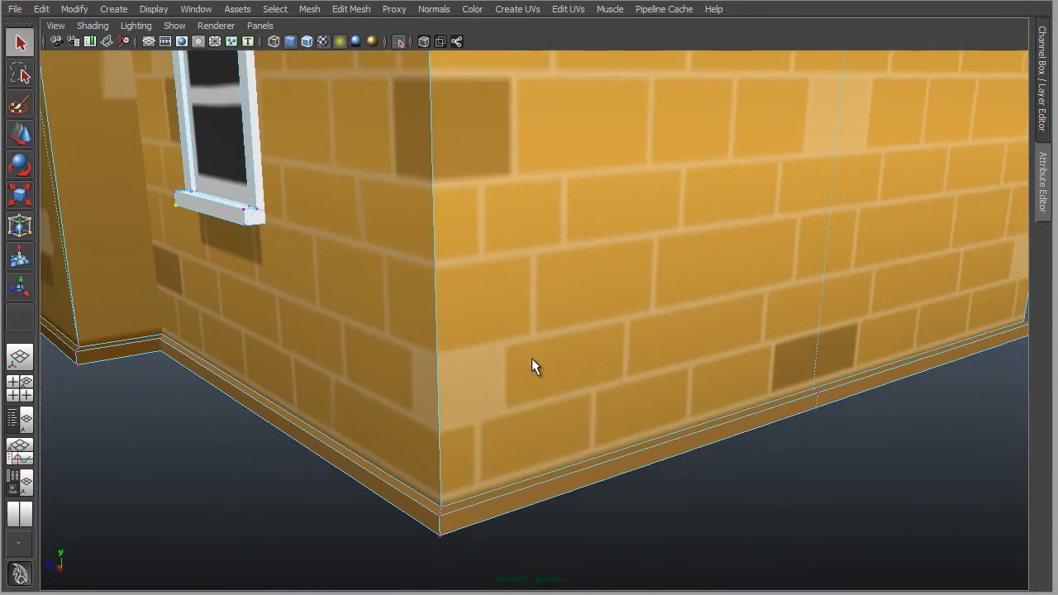
{"action": "left_click_drag", "start_coordinate": [533, 368], "coordinate": [764, 374]}
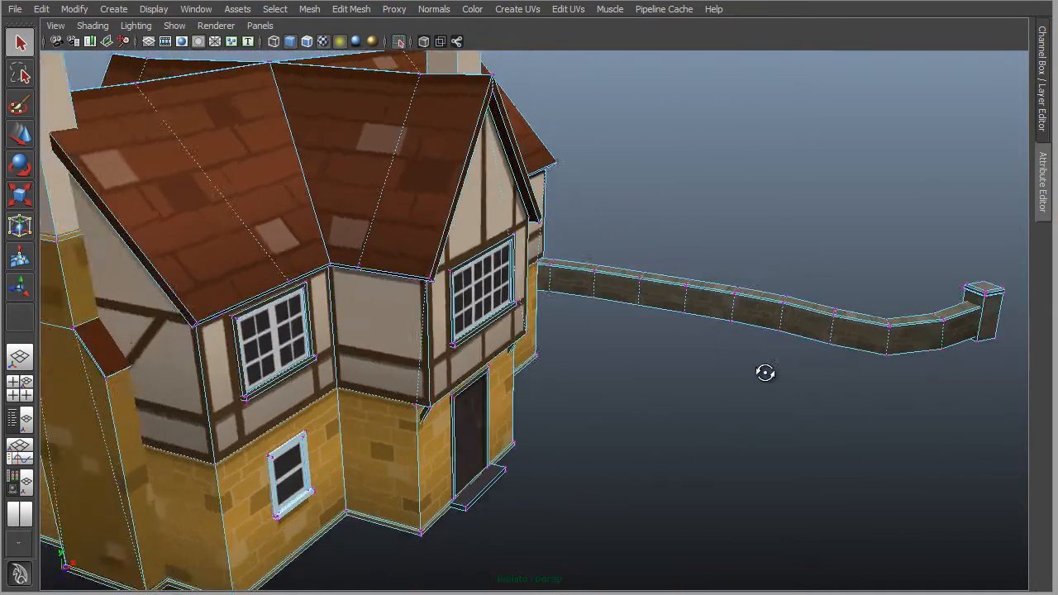
{"action": "left_click_drag", "start_coordinate": [764, 374], "coordinate": [521, 446]}
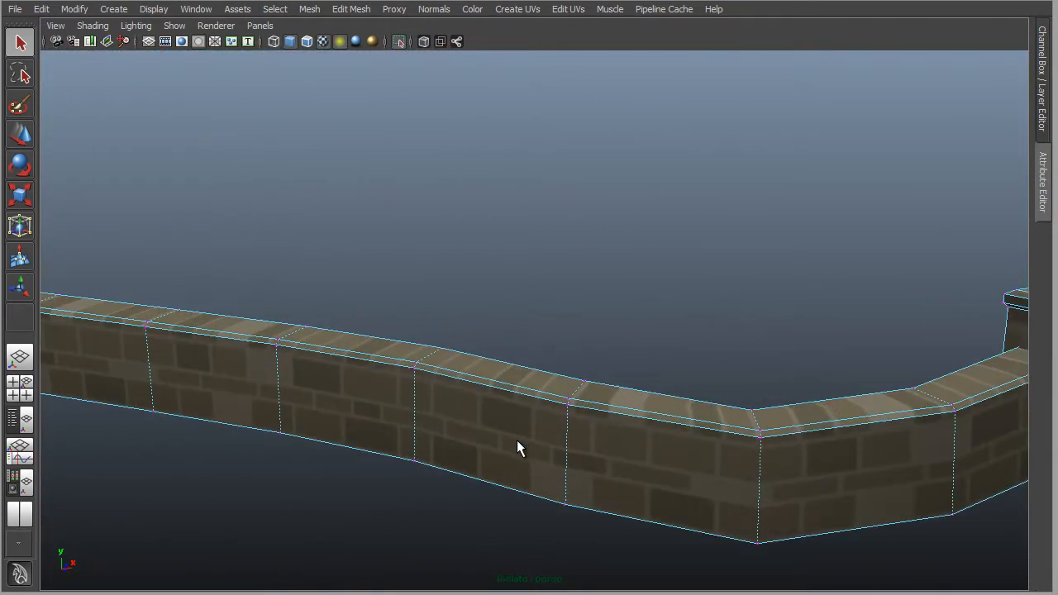
Dolly to the garden wall's lower edge and bring up its component marking menu.
{"action": "left_click_drag", "start_coordinate": [521, 447], "coordinate": [695, 460]}
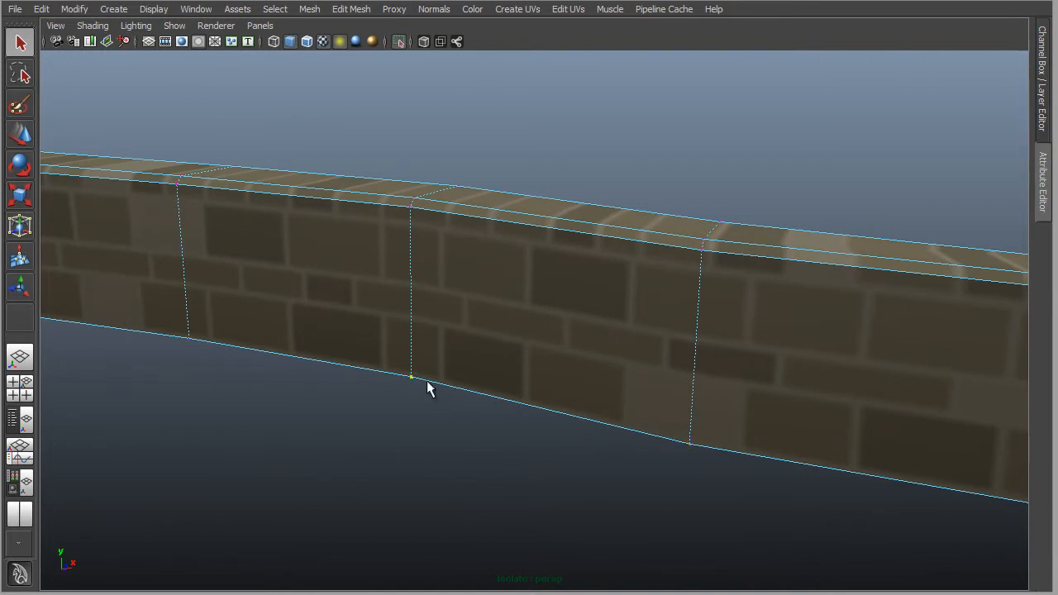
{"action": "mouse_move", "coordinate": [659, 438]}
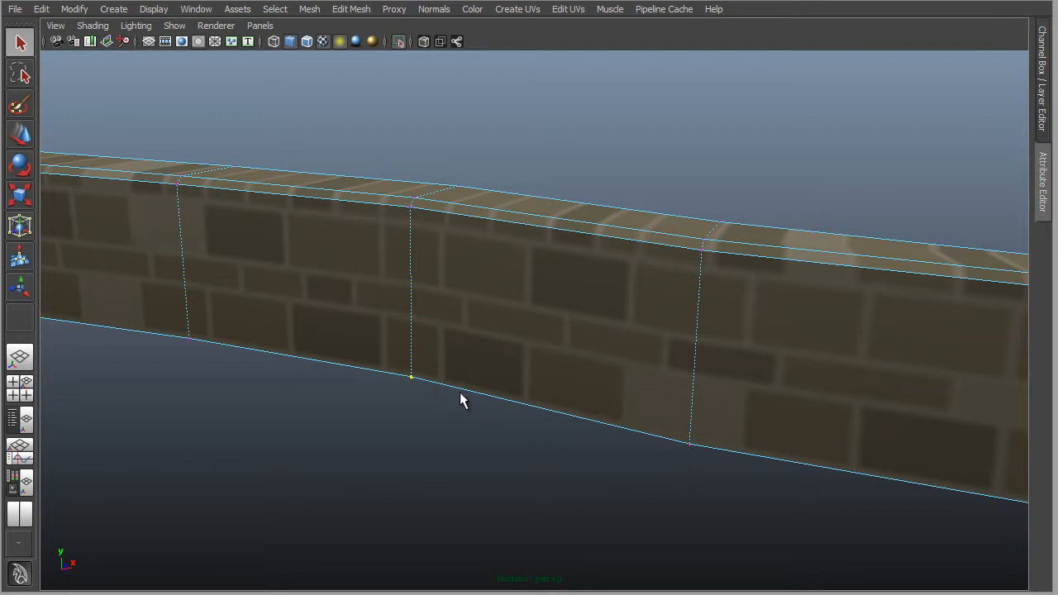
{"action": "mouse_move", "coordinate": [439, 395]}
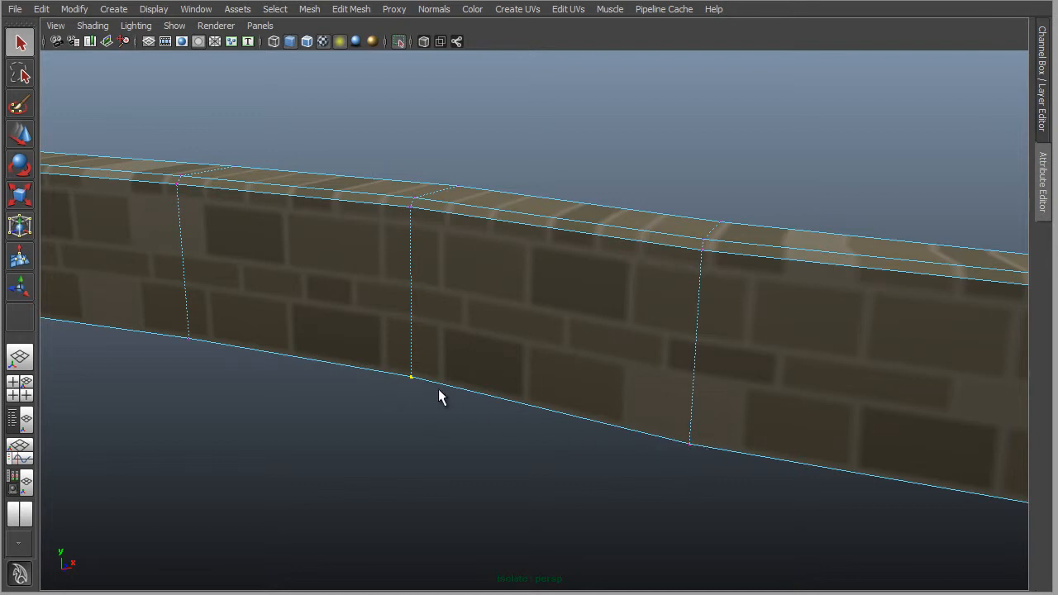
{"action": "mouse_move", "coordinate": [582, 423]}
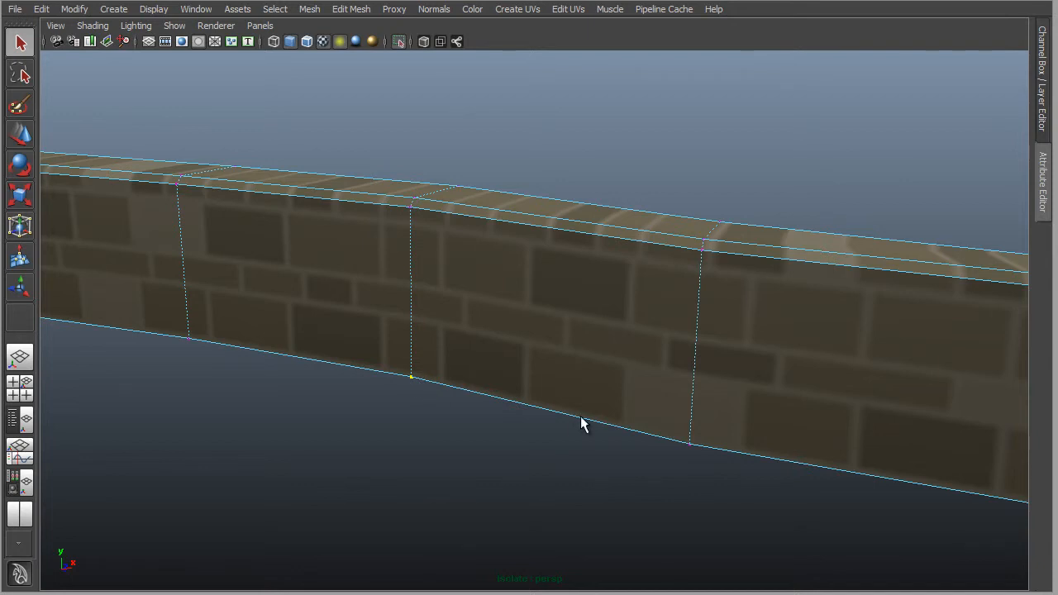
{"action": "right_click", "coordinate": [582, 417]}
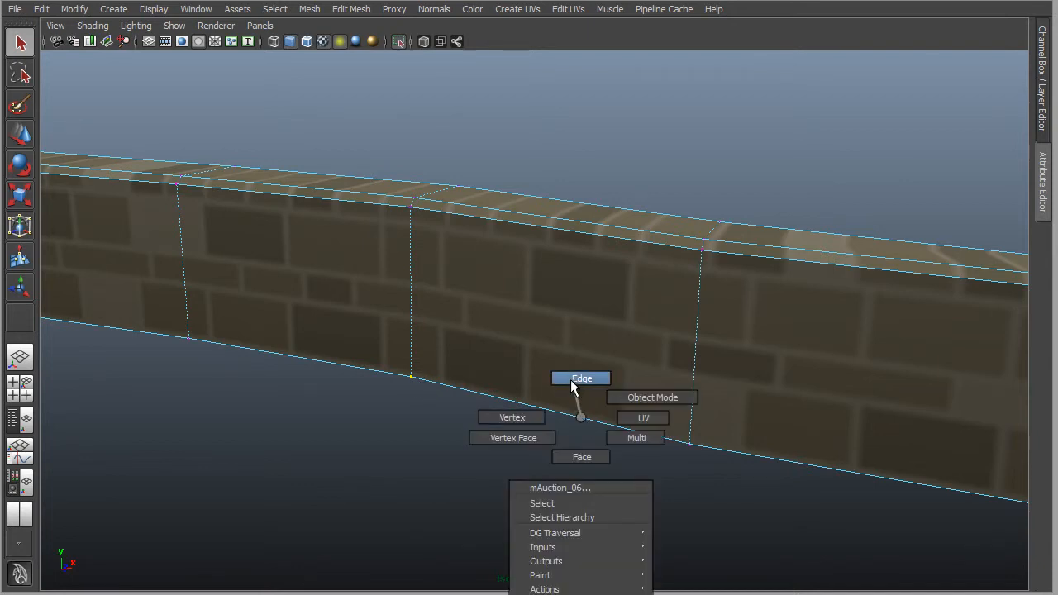
Put the wall in Edge mode, pick a bottom edge, then switch it back to Vertex mode.
{"action": "left_click", "coordinate": [582, 377]}
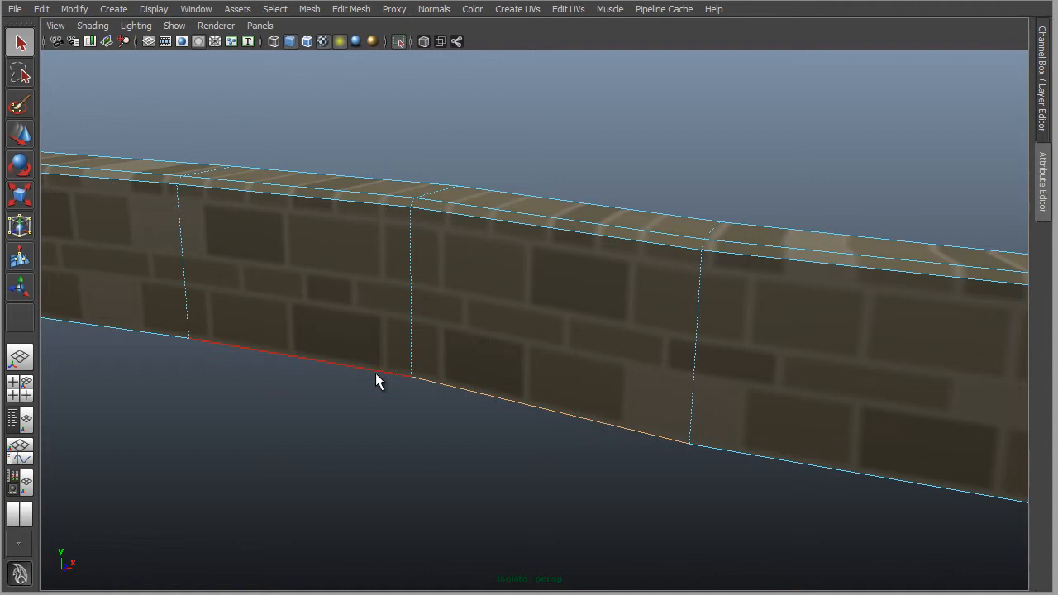
{"action": "left_click", "coordinate": [588, 427]}
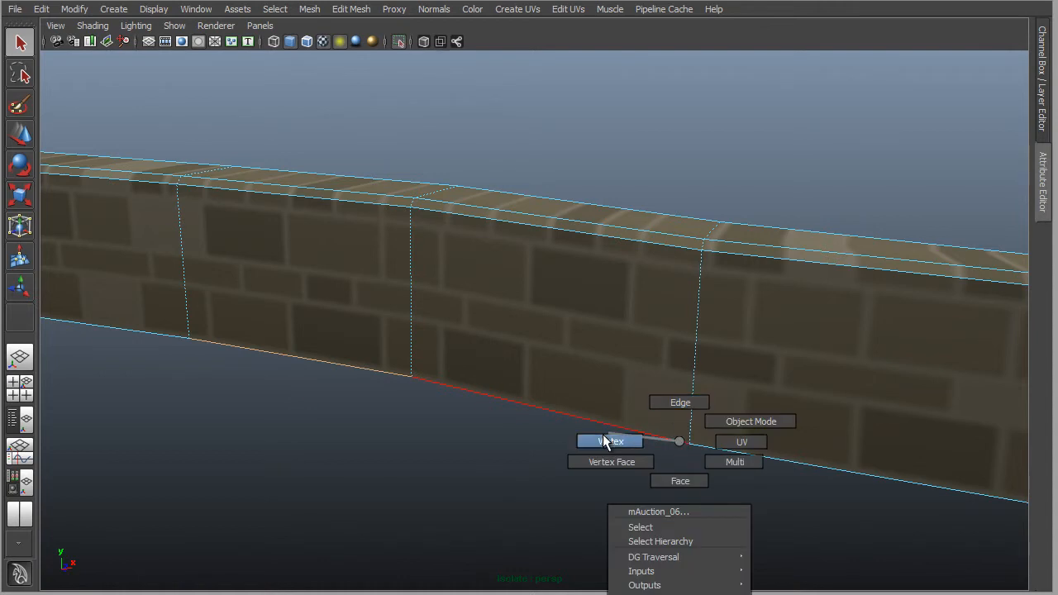
{"action": "left_click", "coordinate": [610, 440]}
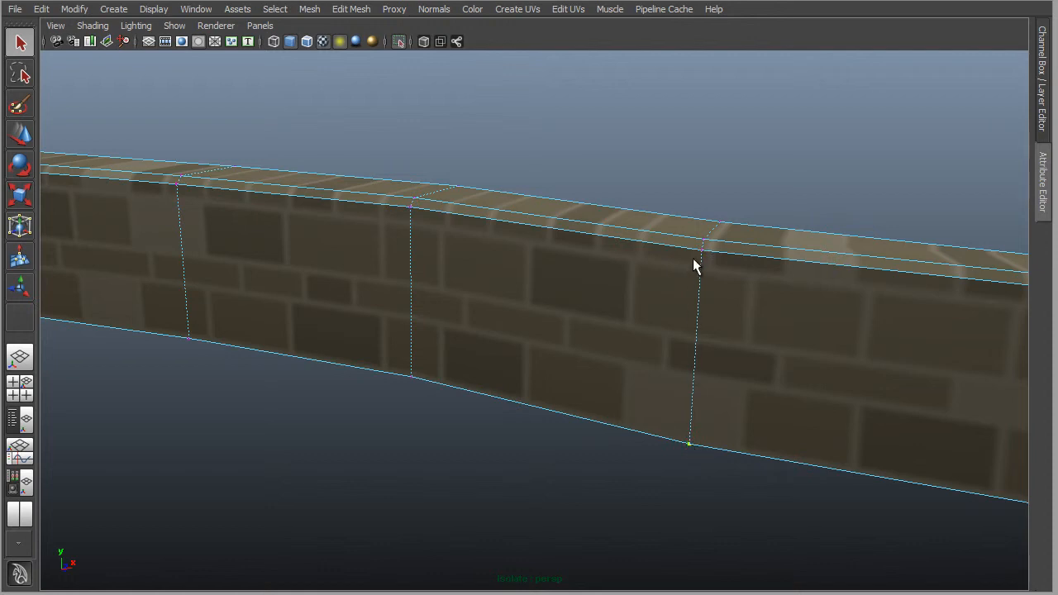
{"action": "mouse_move", "coordinate": [715, 255]}
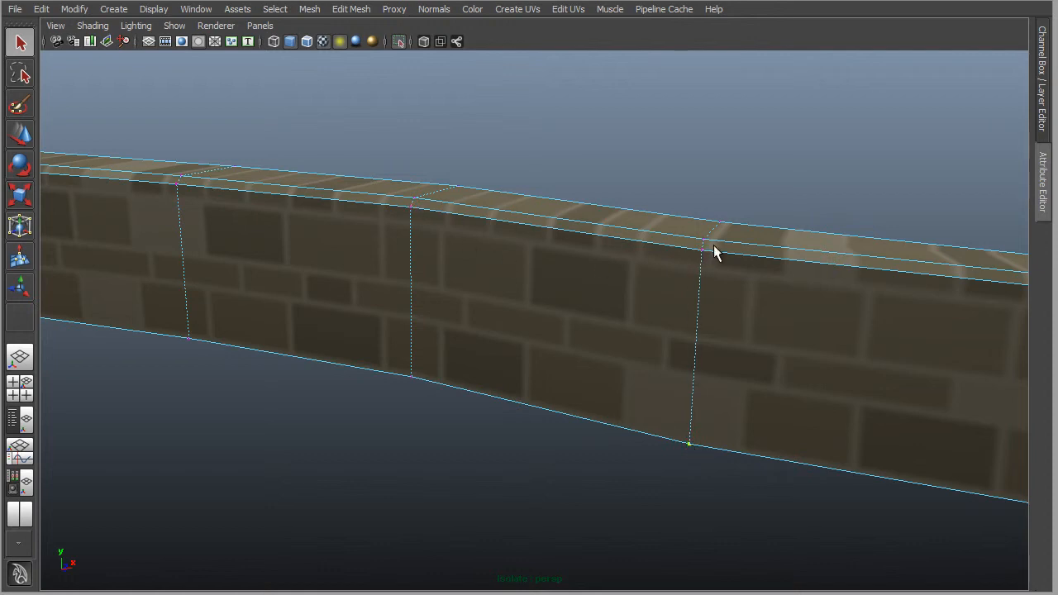
{"action": "mouse_move", "coordinate": [410, 217]}
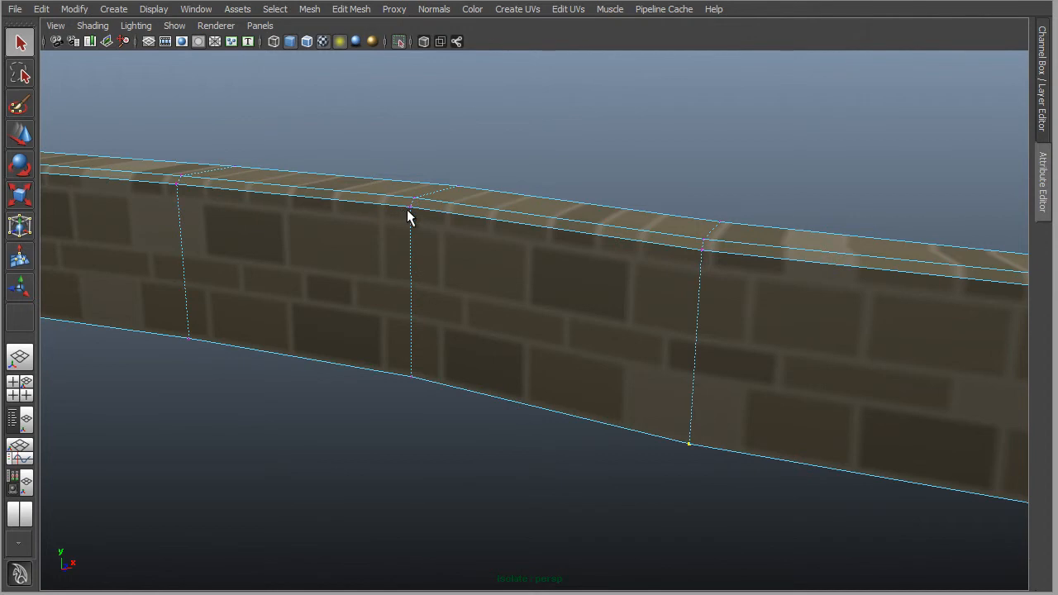
Return the garden wall to Edge mode from the marking menu.
{"action": "right_click", "coordinate": [410, 217]}
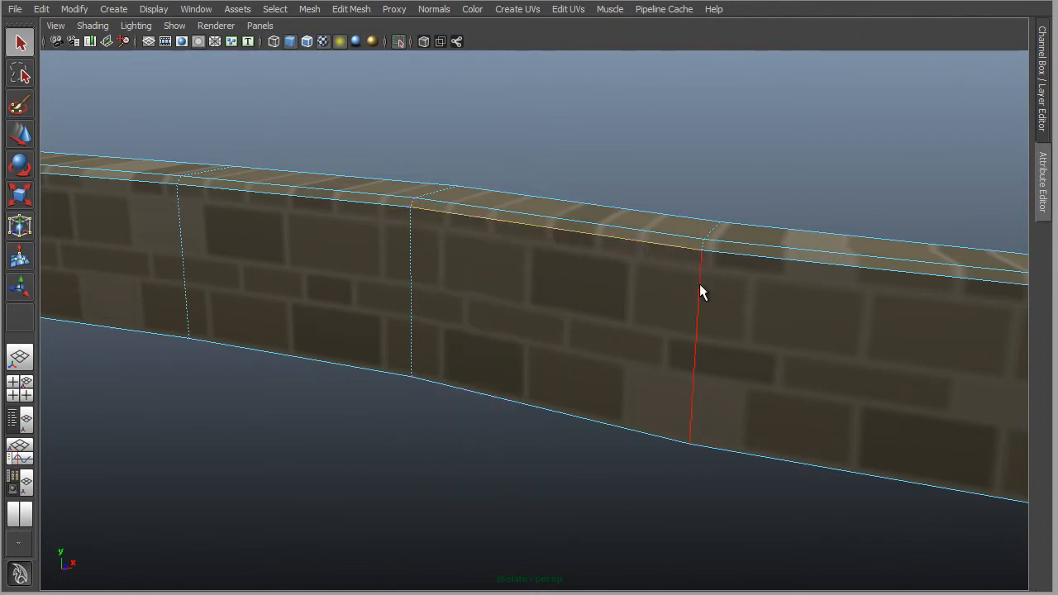
{"action": "left_click", "coordinate": [410, 290]}
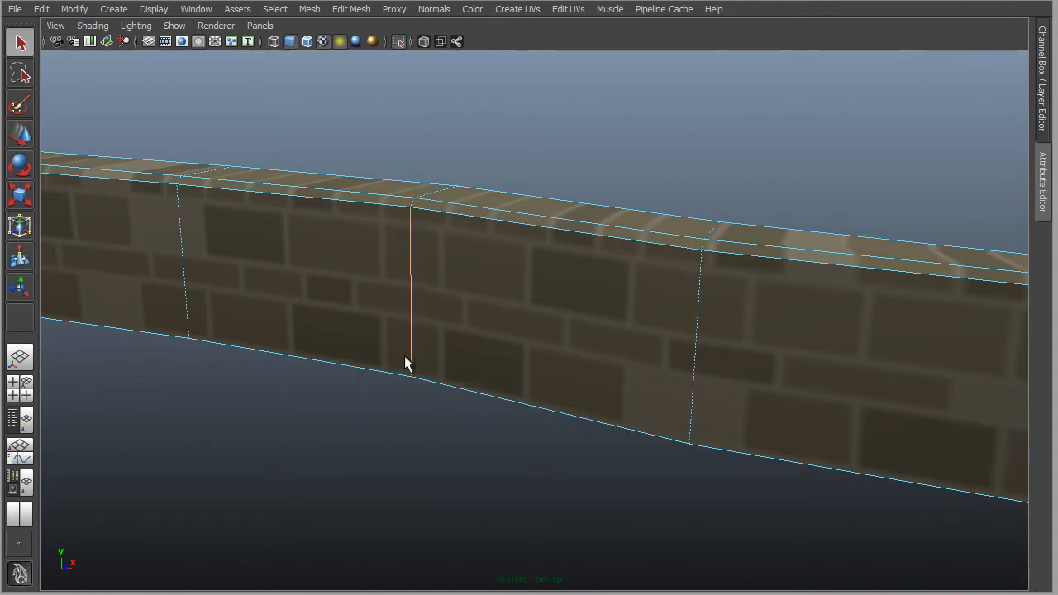
{"action": "mouse_move", "coordinate": [616, 295]}
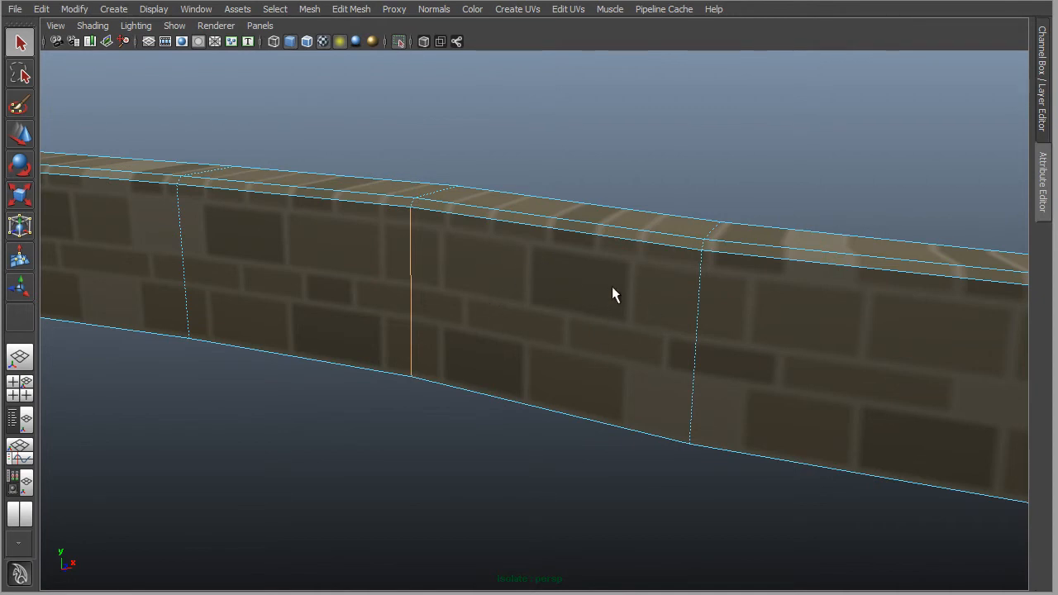
{"action": "mouse_move", "coordinate": [546, 317]}
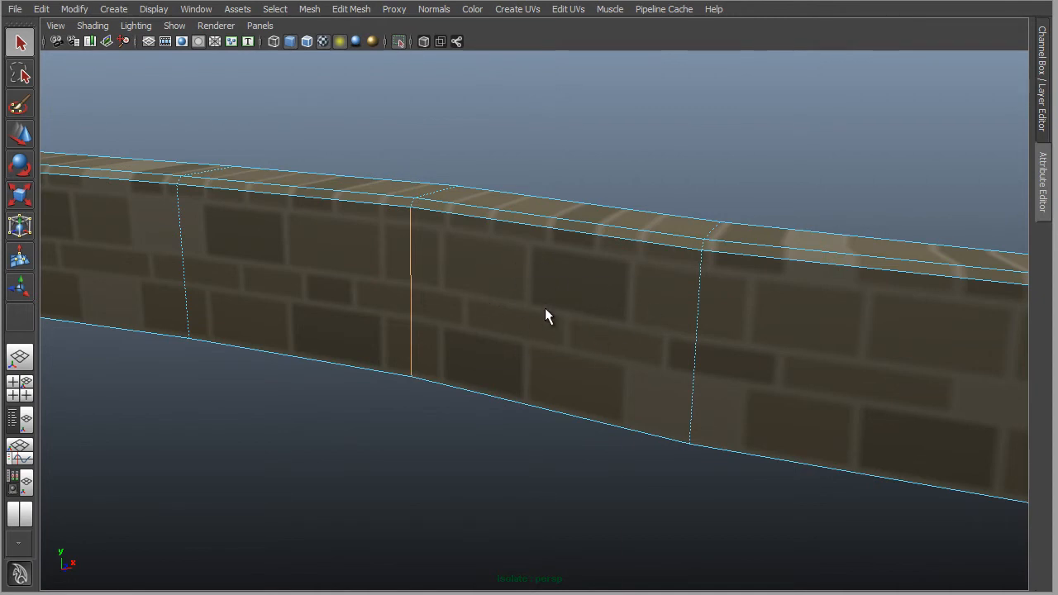
{"action": "right_click", "coordinate": [546, 318]}
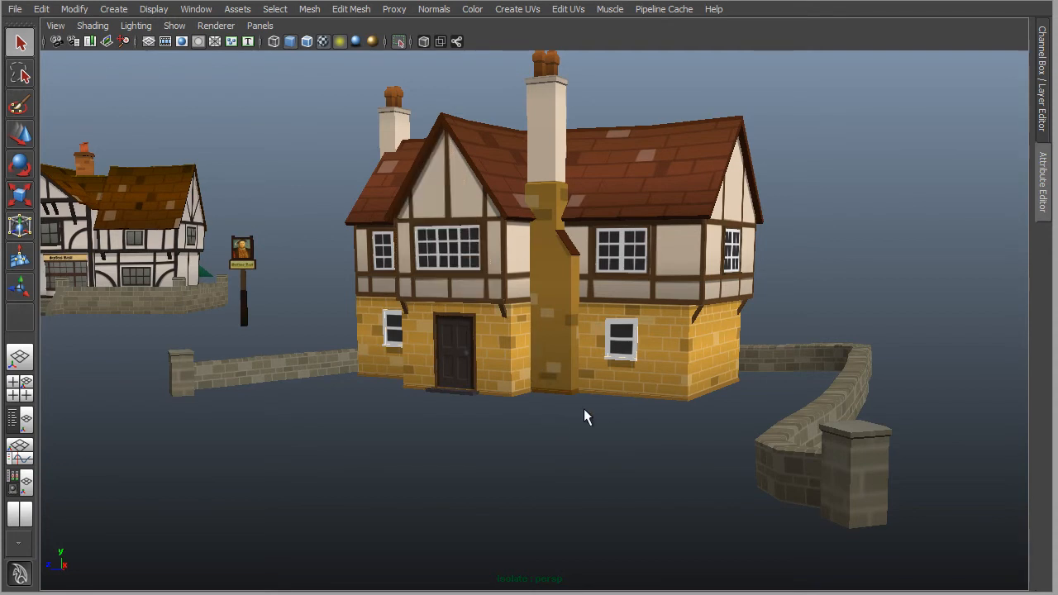
{"action": "mouse_move", "coordinate": [609, 405]}
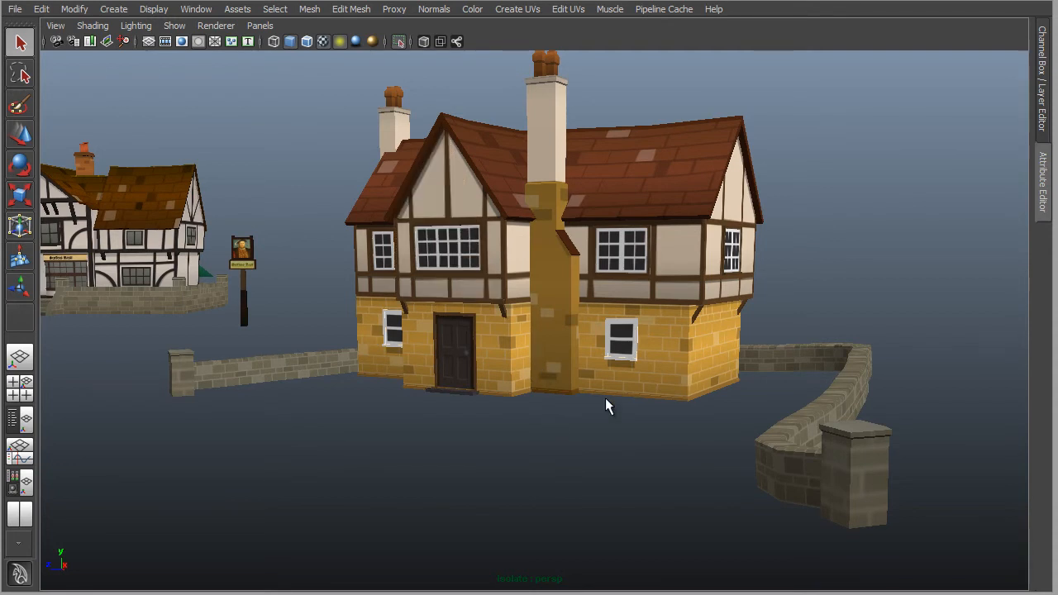